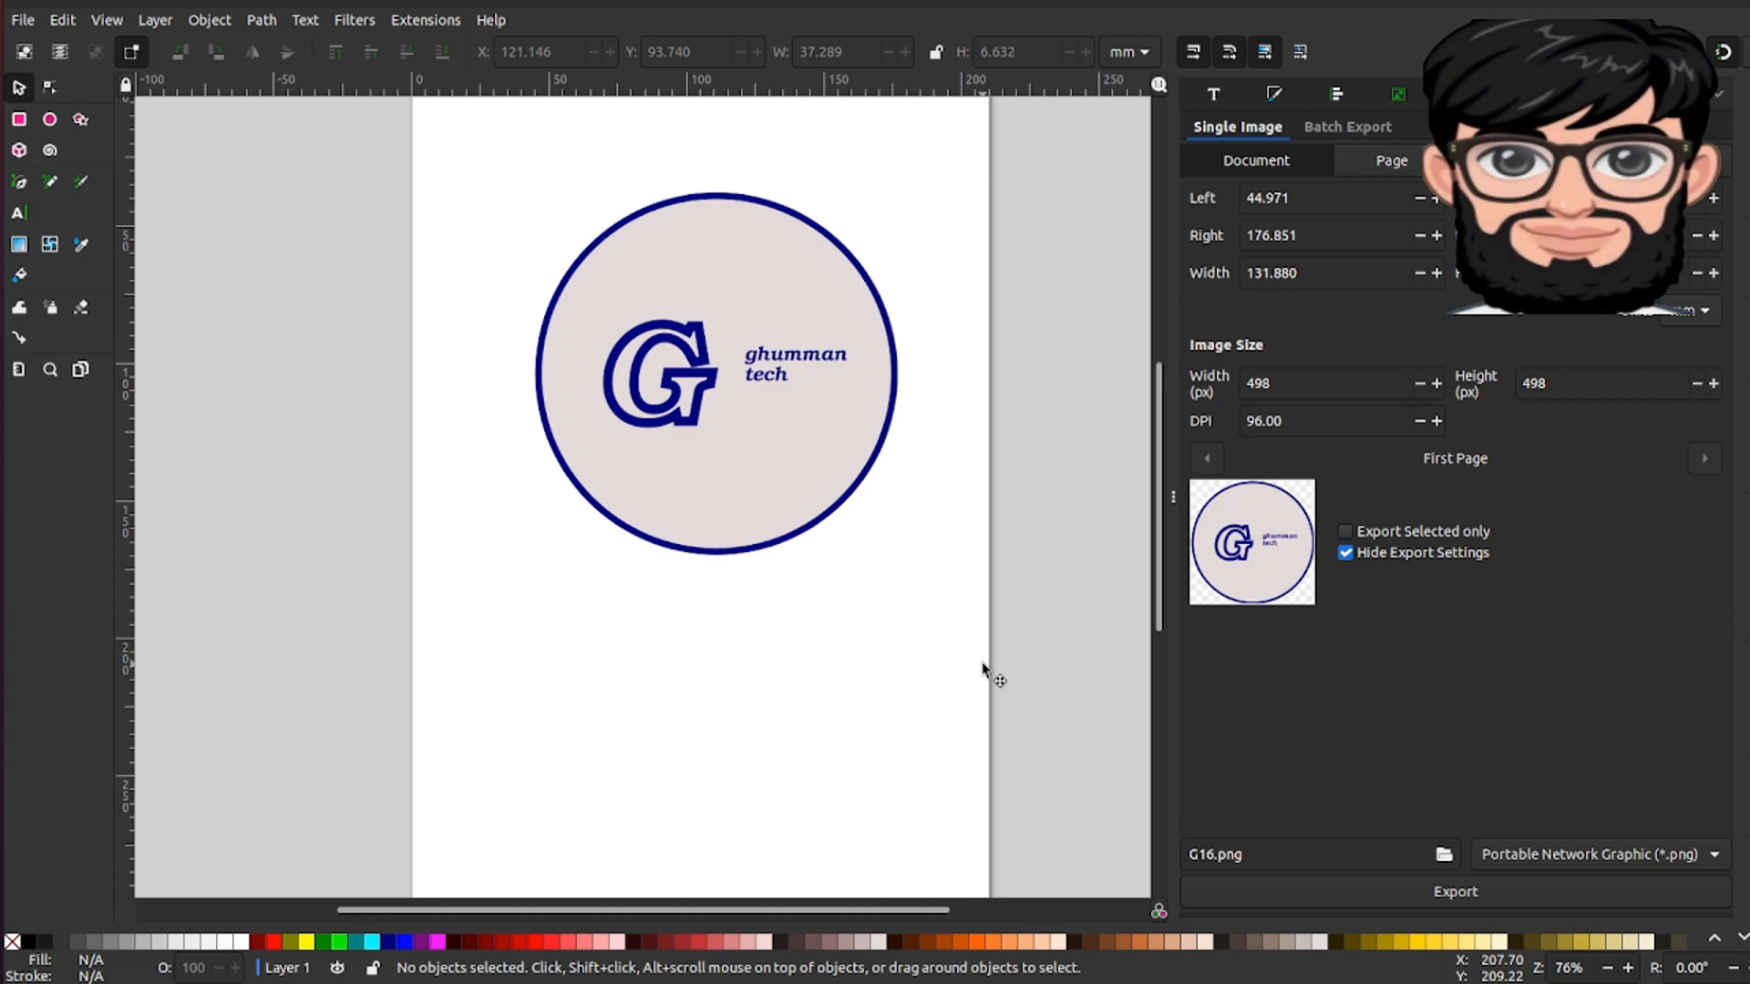
mouse_move(814, 569)
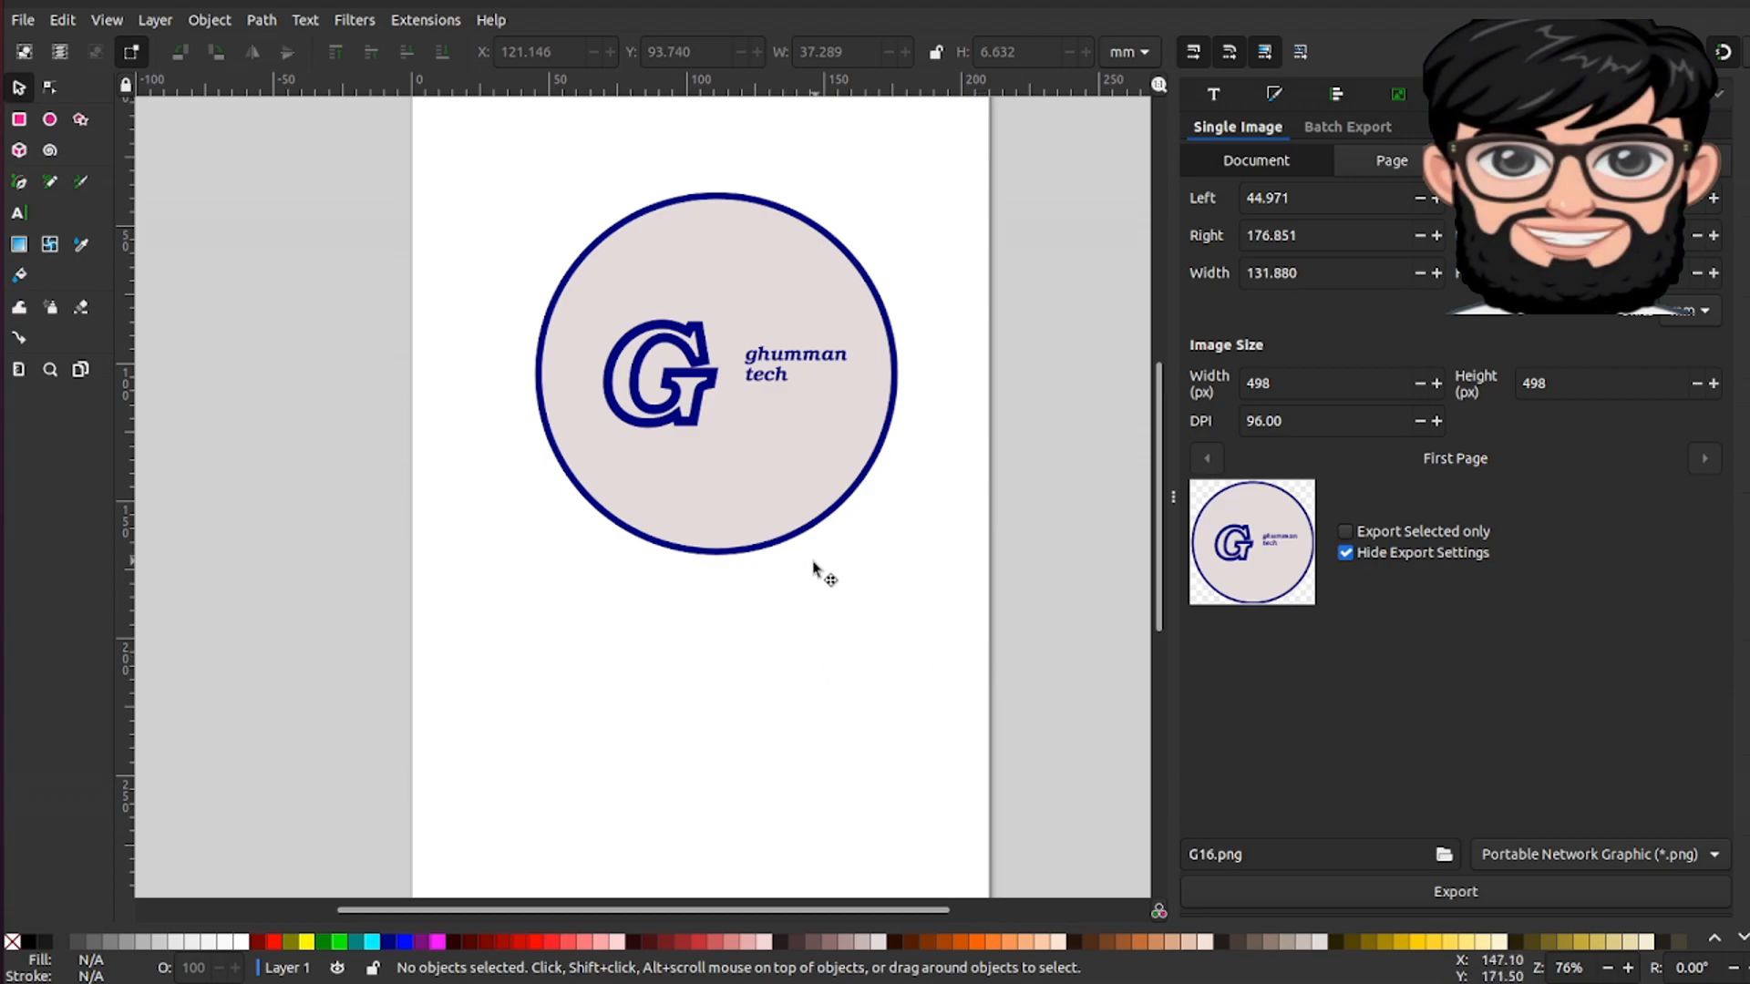
mouse_move(831, 625)
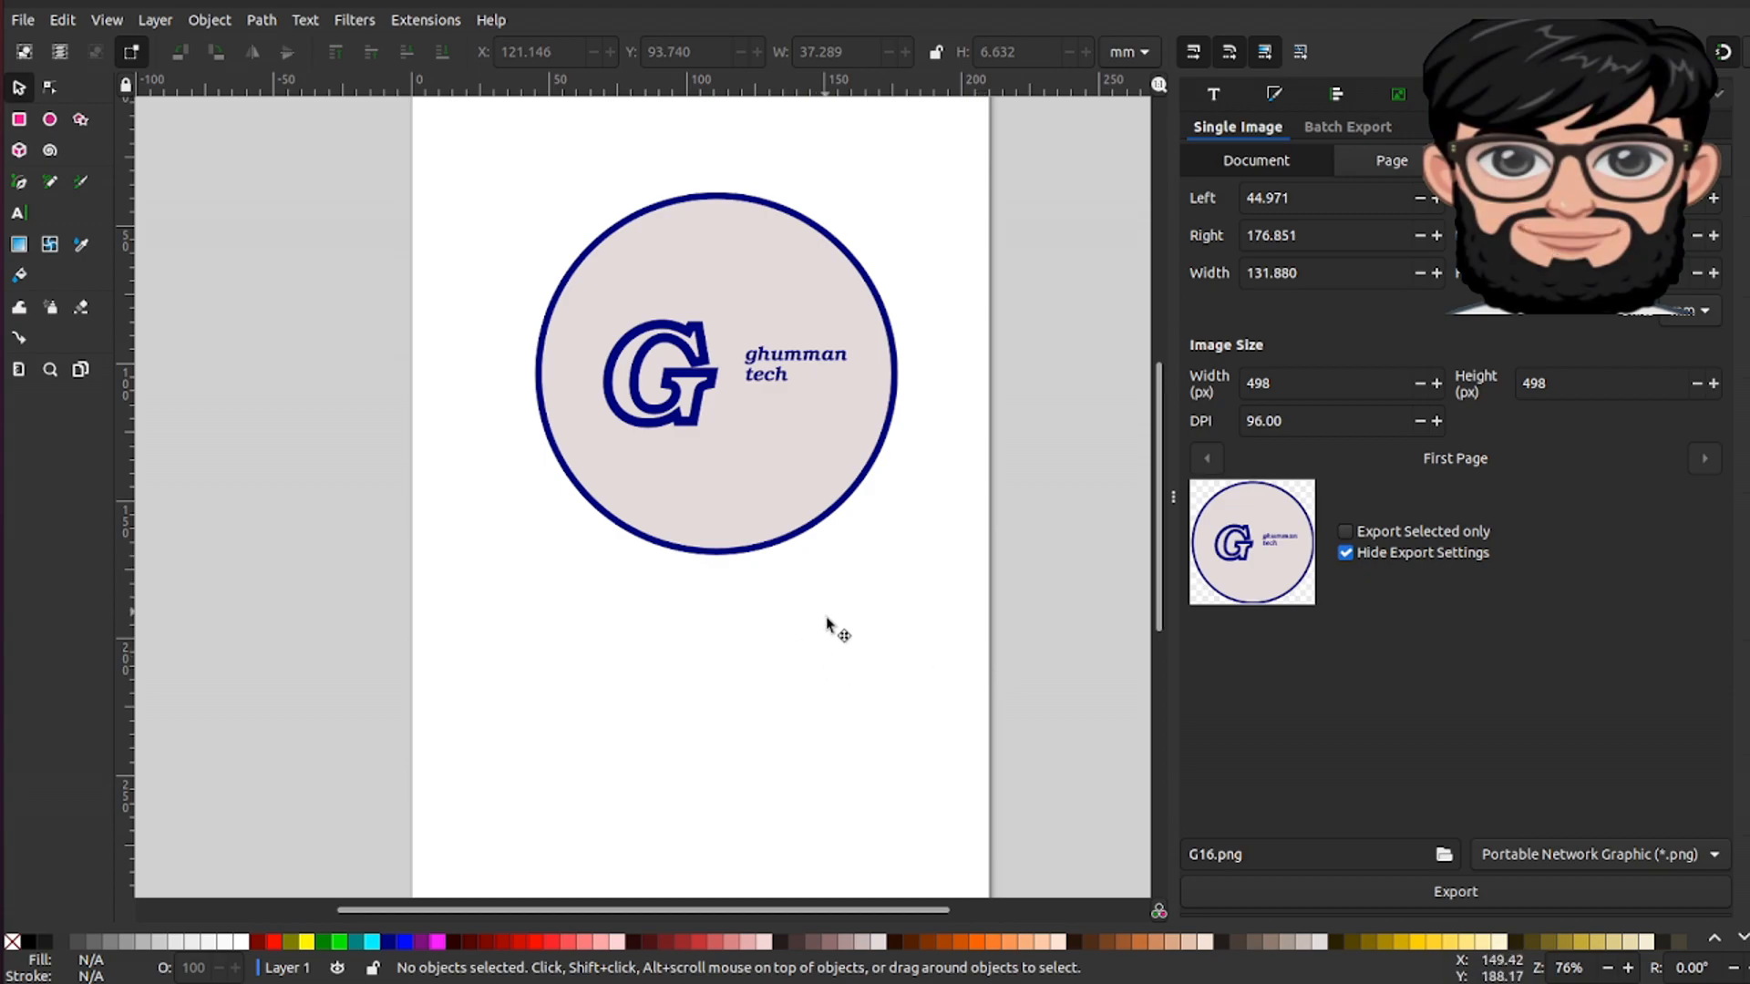
mouse_move(825, 619)
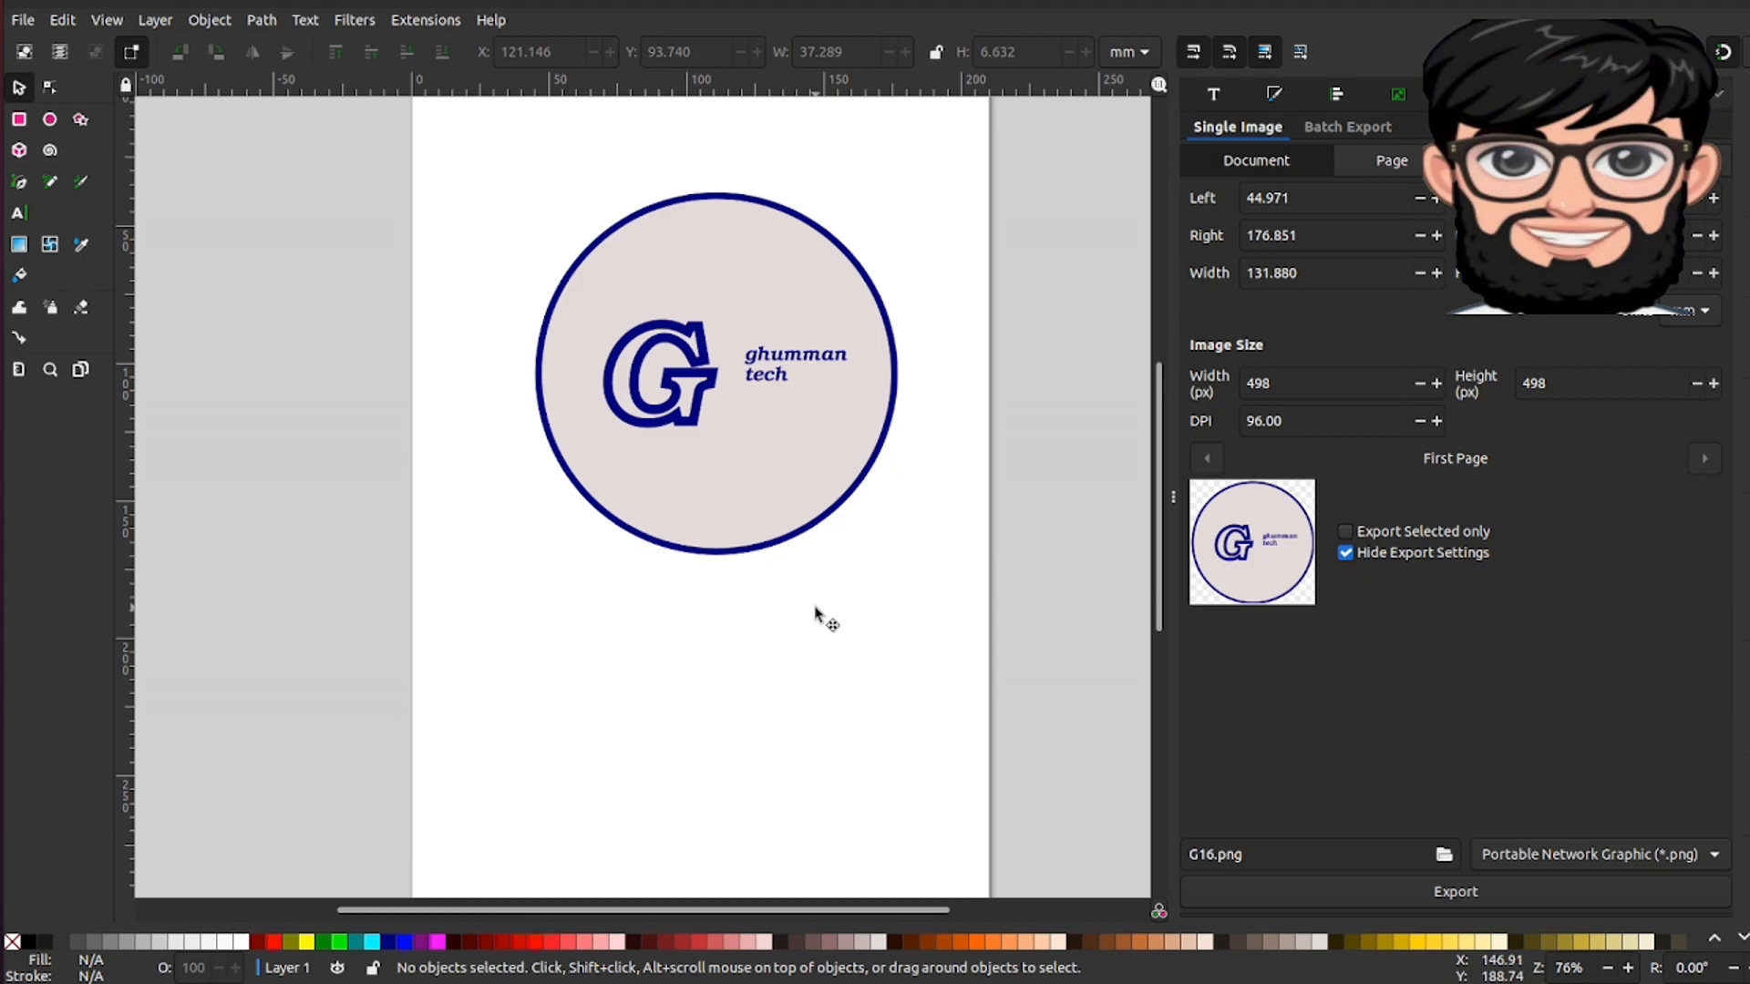
mouse_move(826, 633)
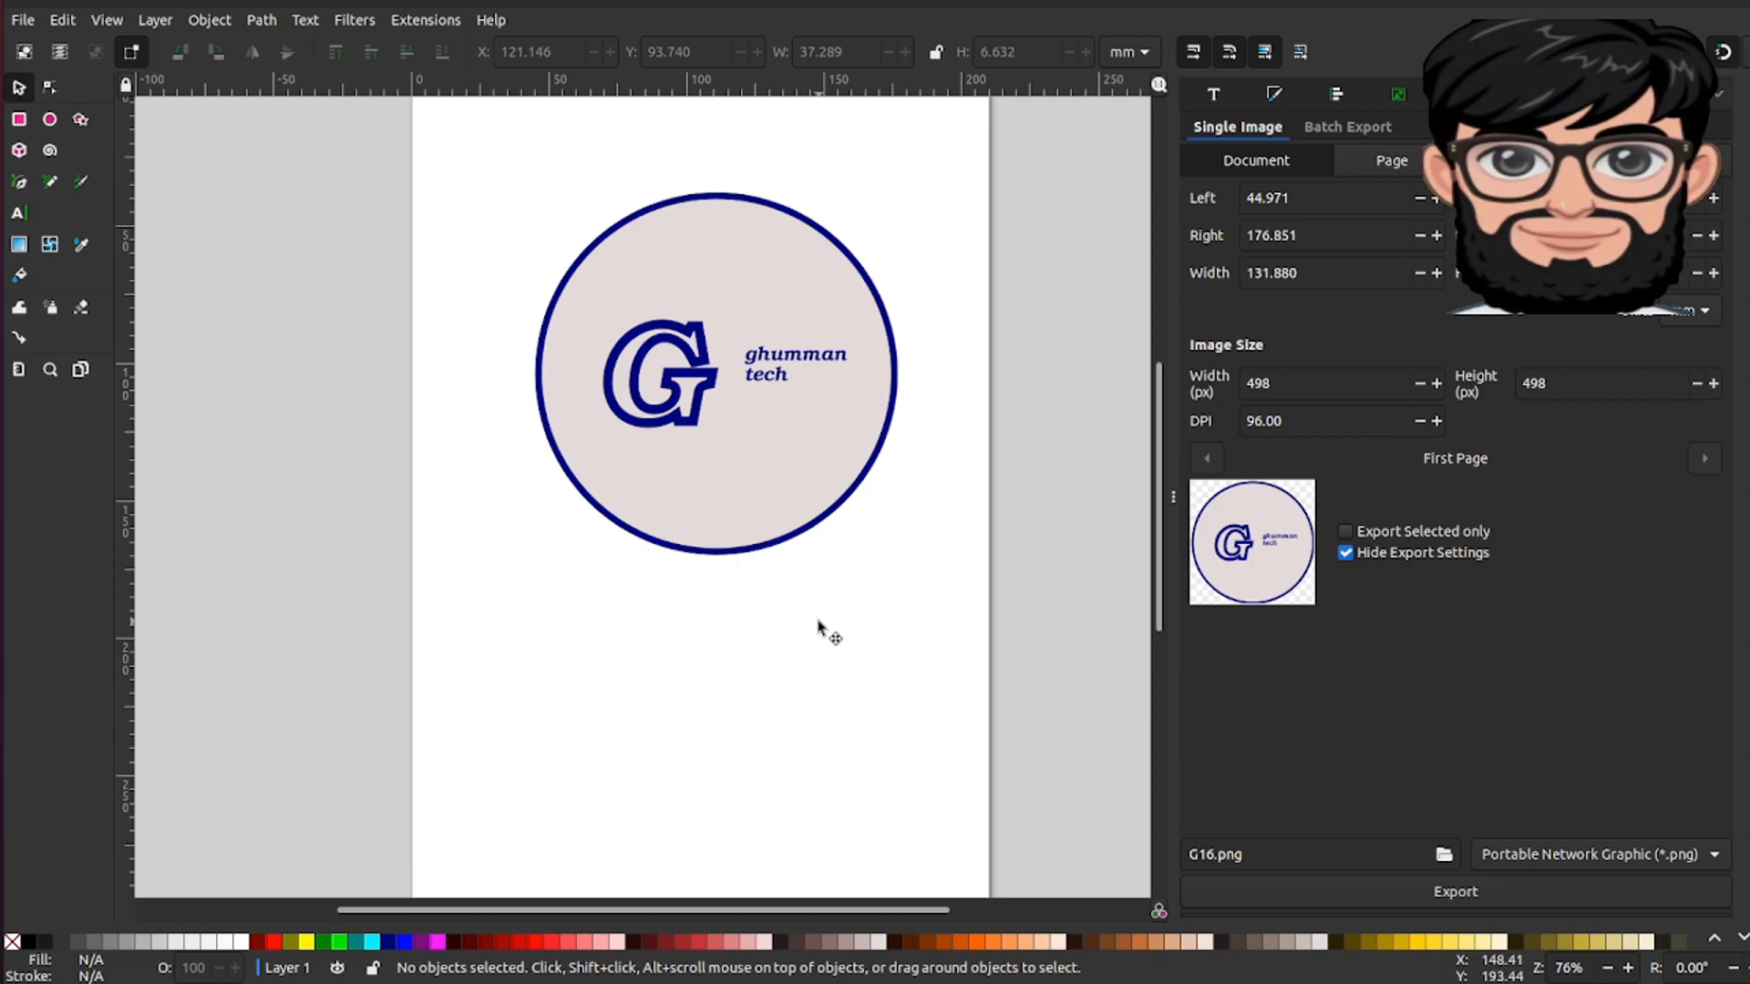
mouse_move(876, 441)
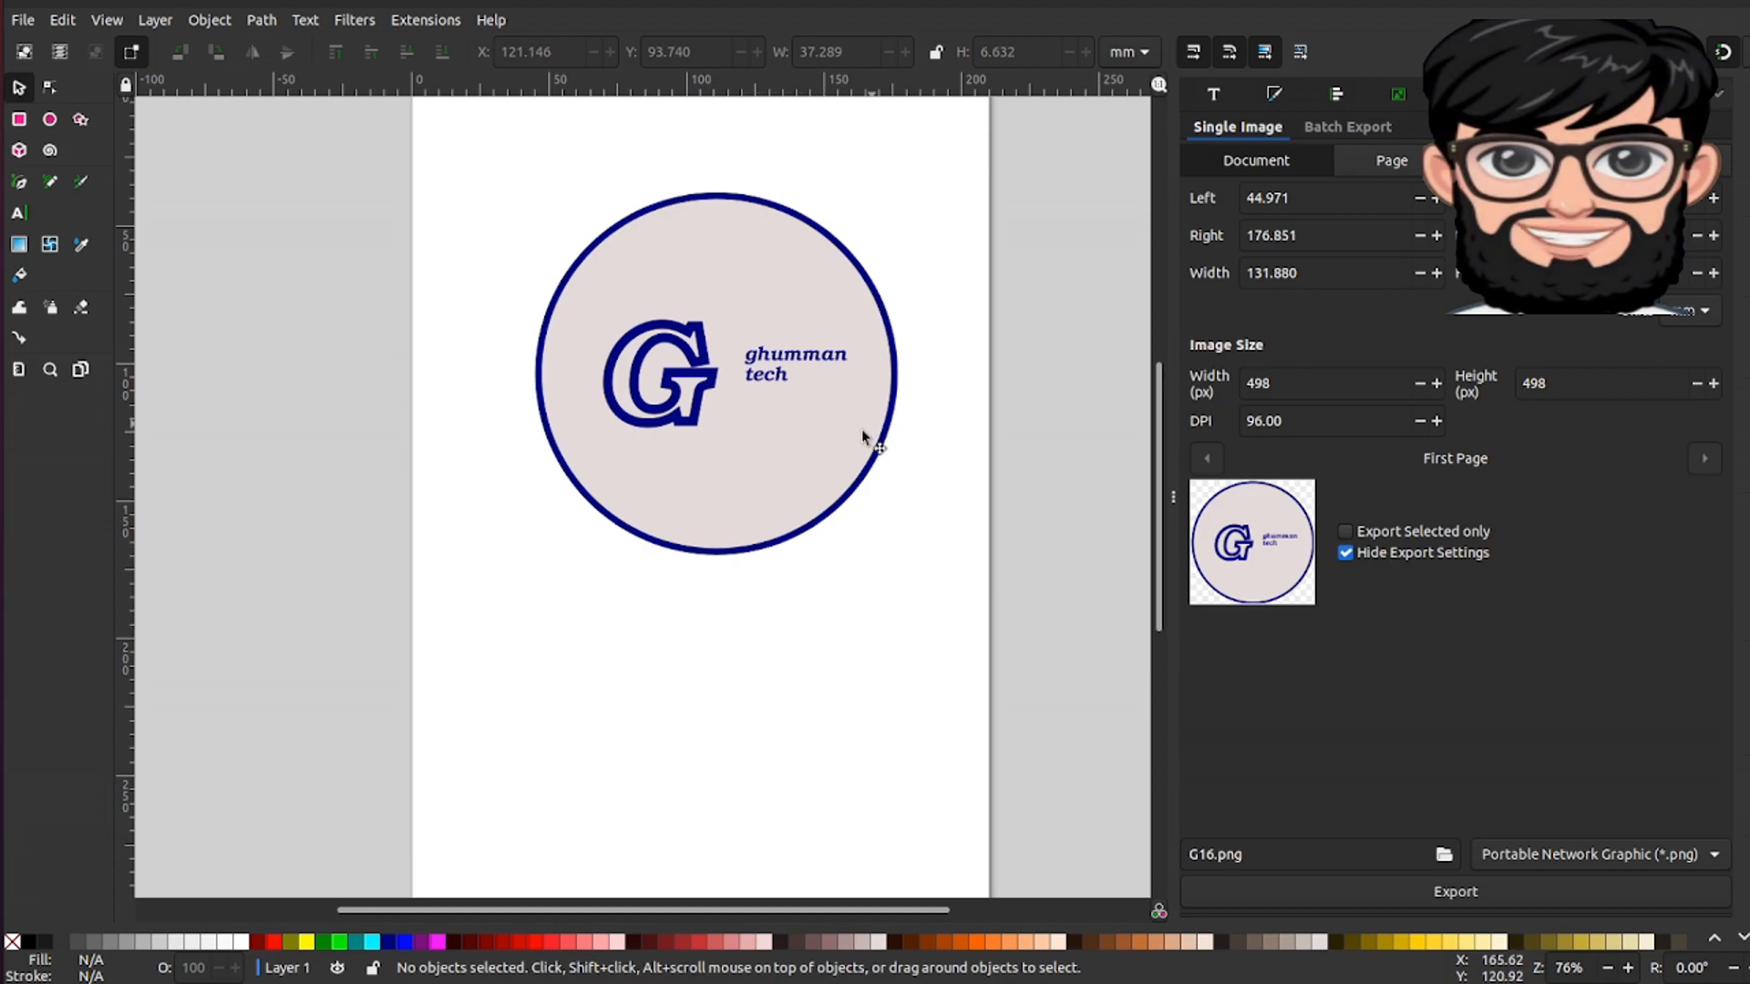
mouse_move(34, 28)
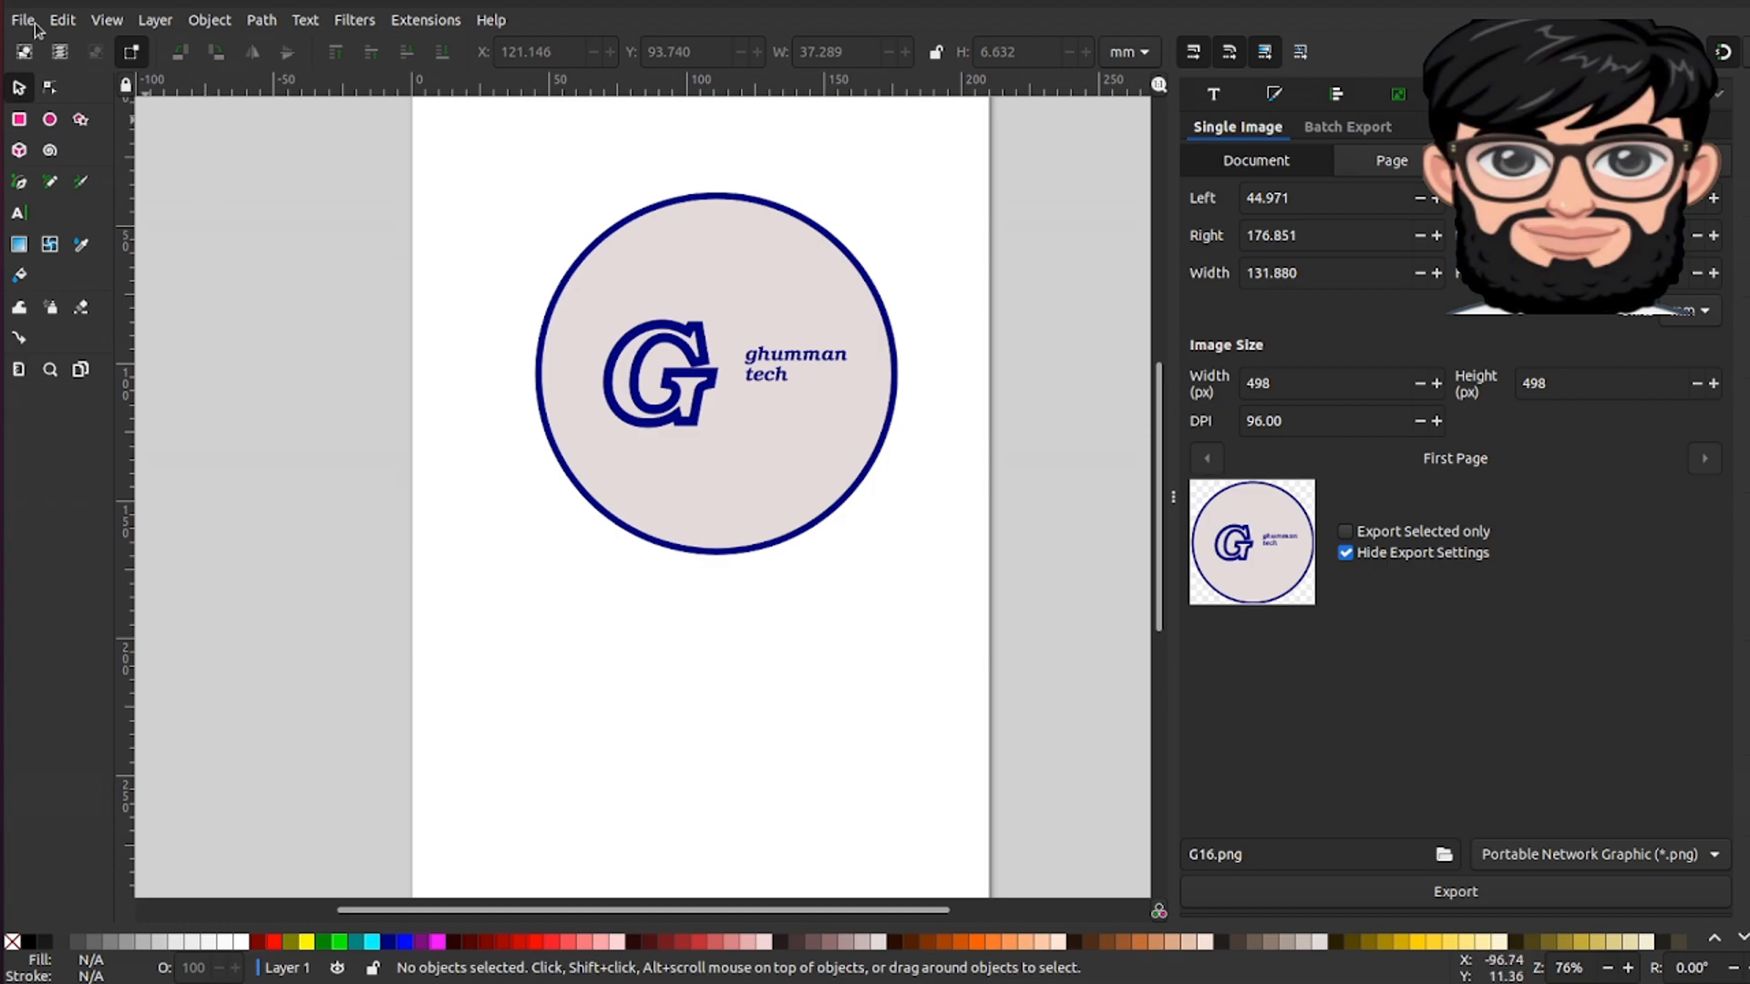
Step: Open the existing shield badge file logoBadge.svg from the project folder
left_click(20, 19)
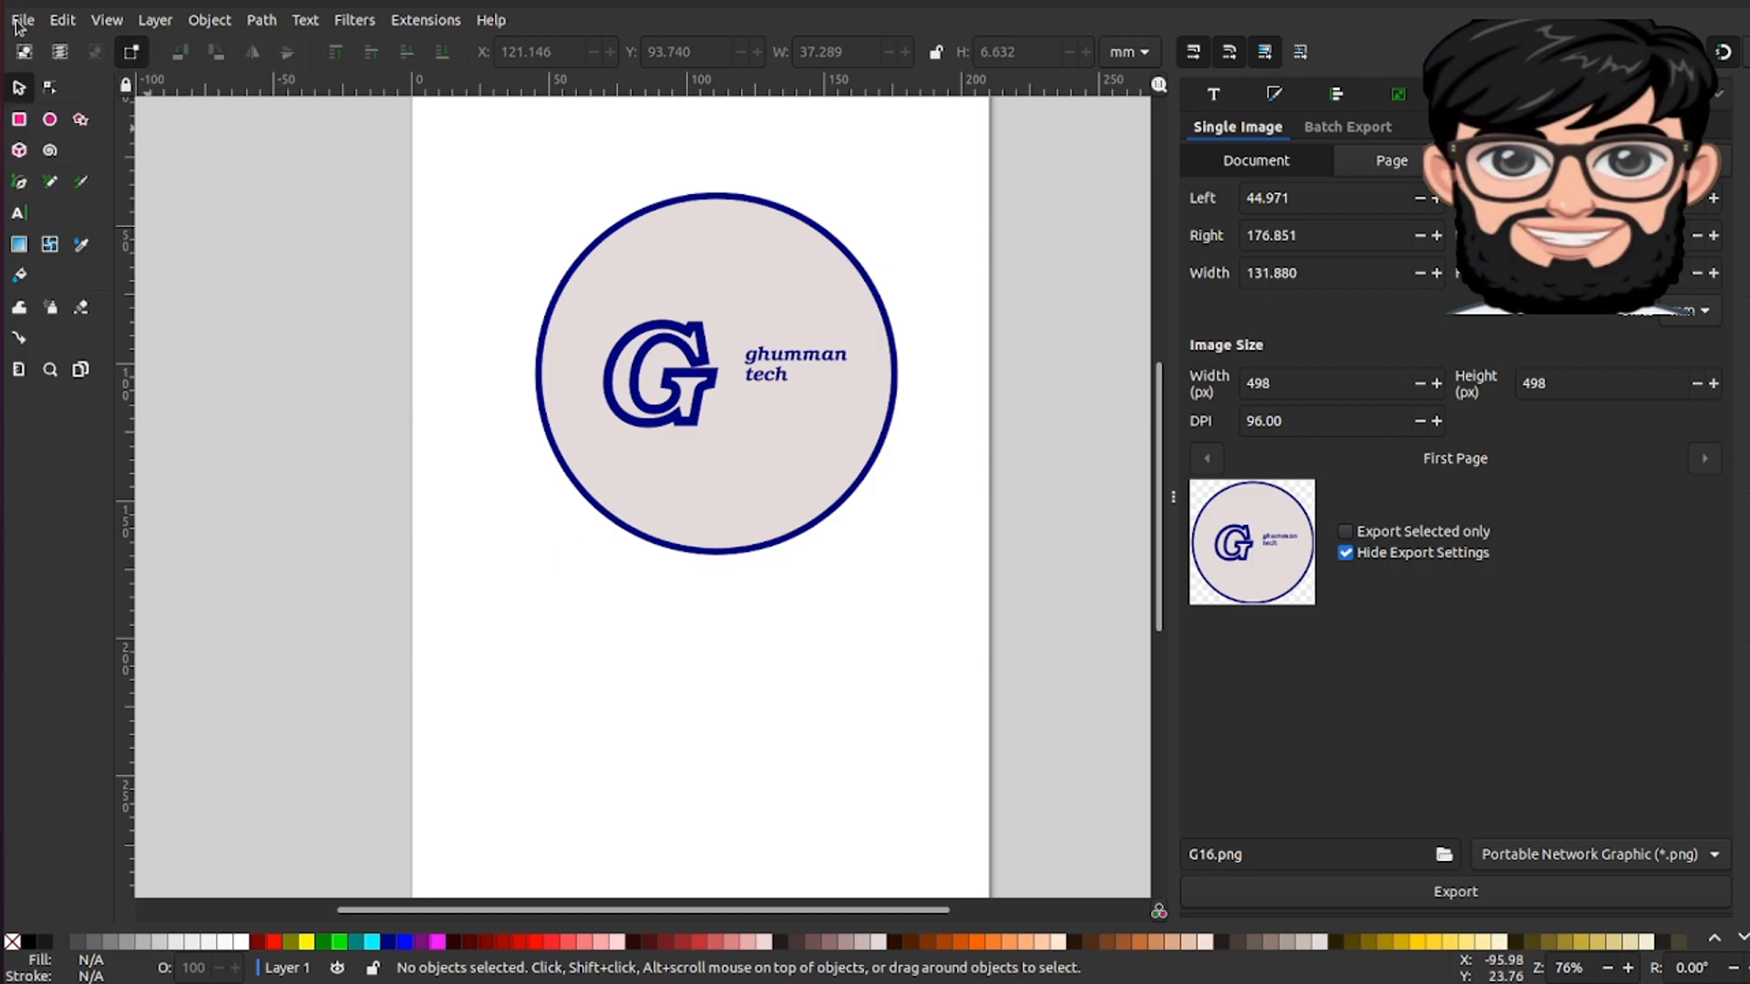
left_click(21, 20)
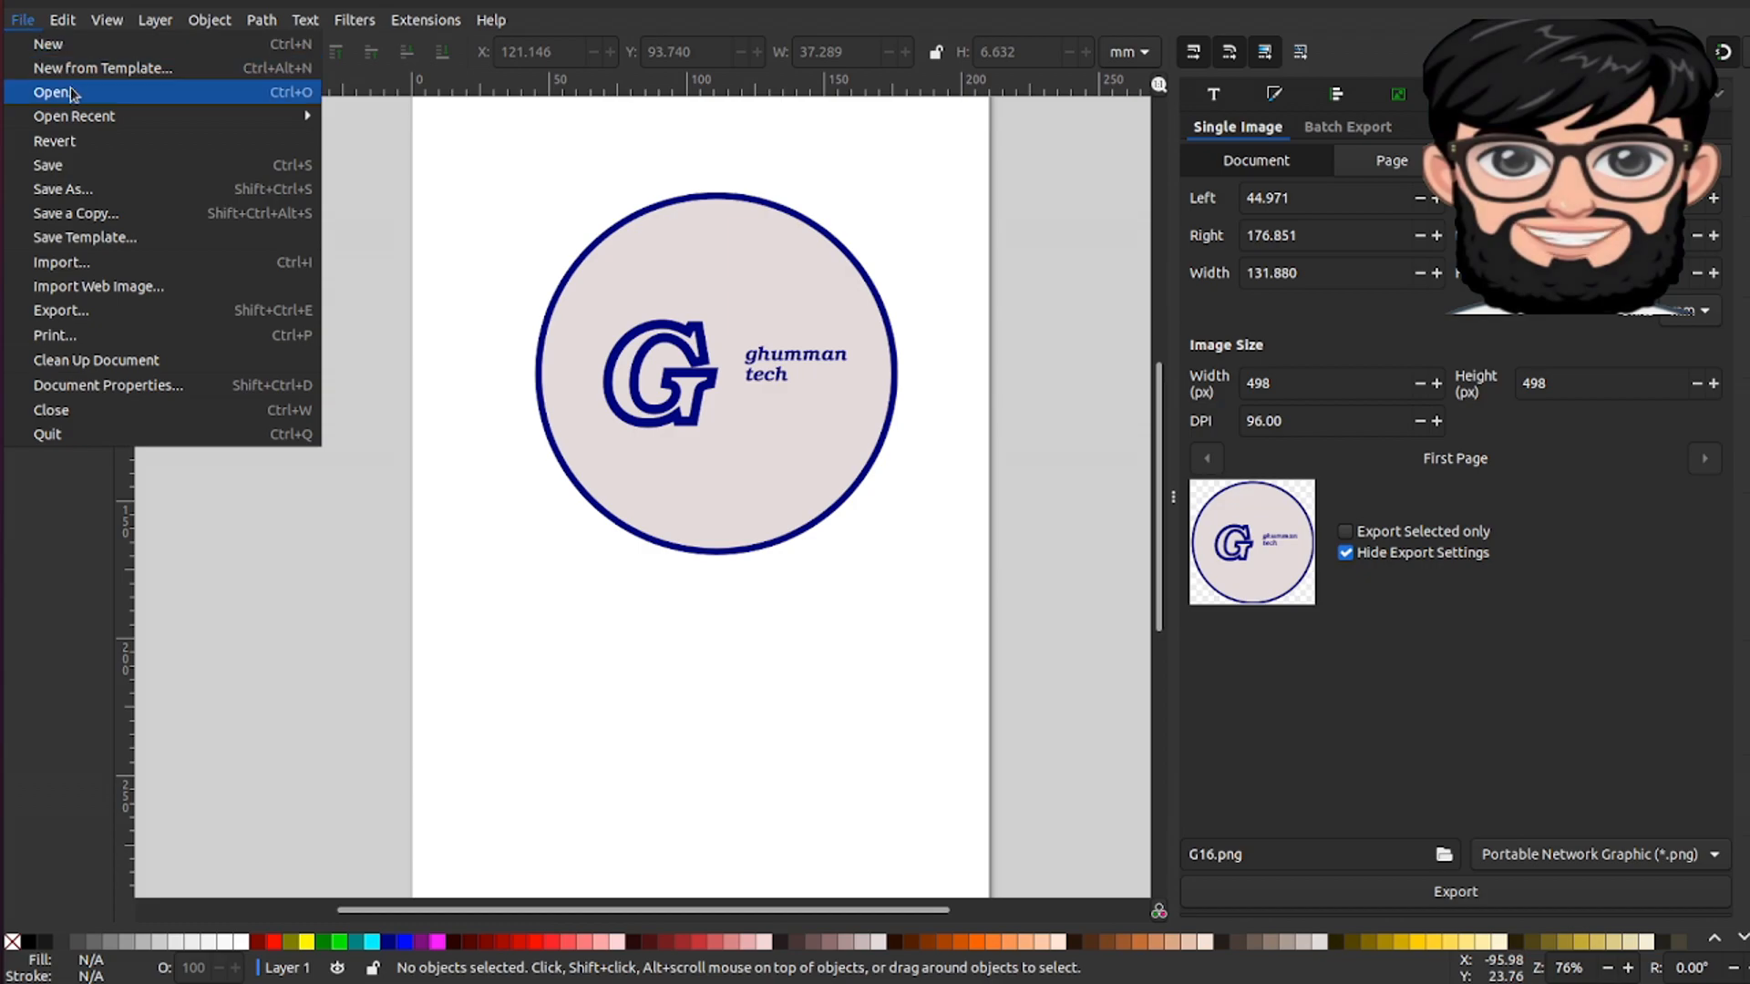
left_click(53, 91)
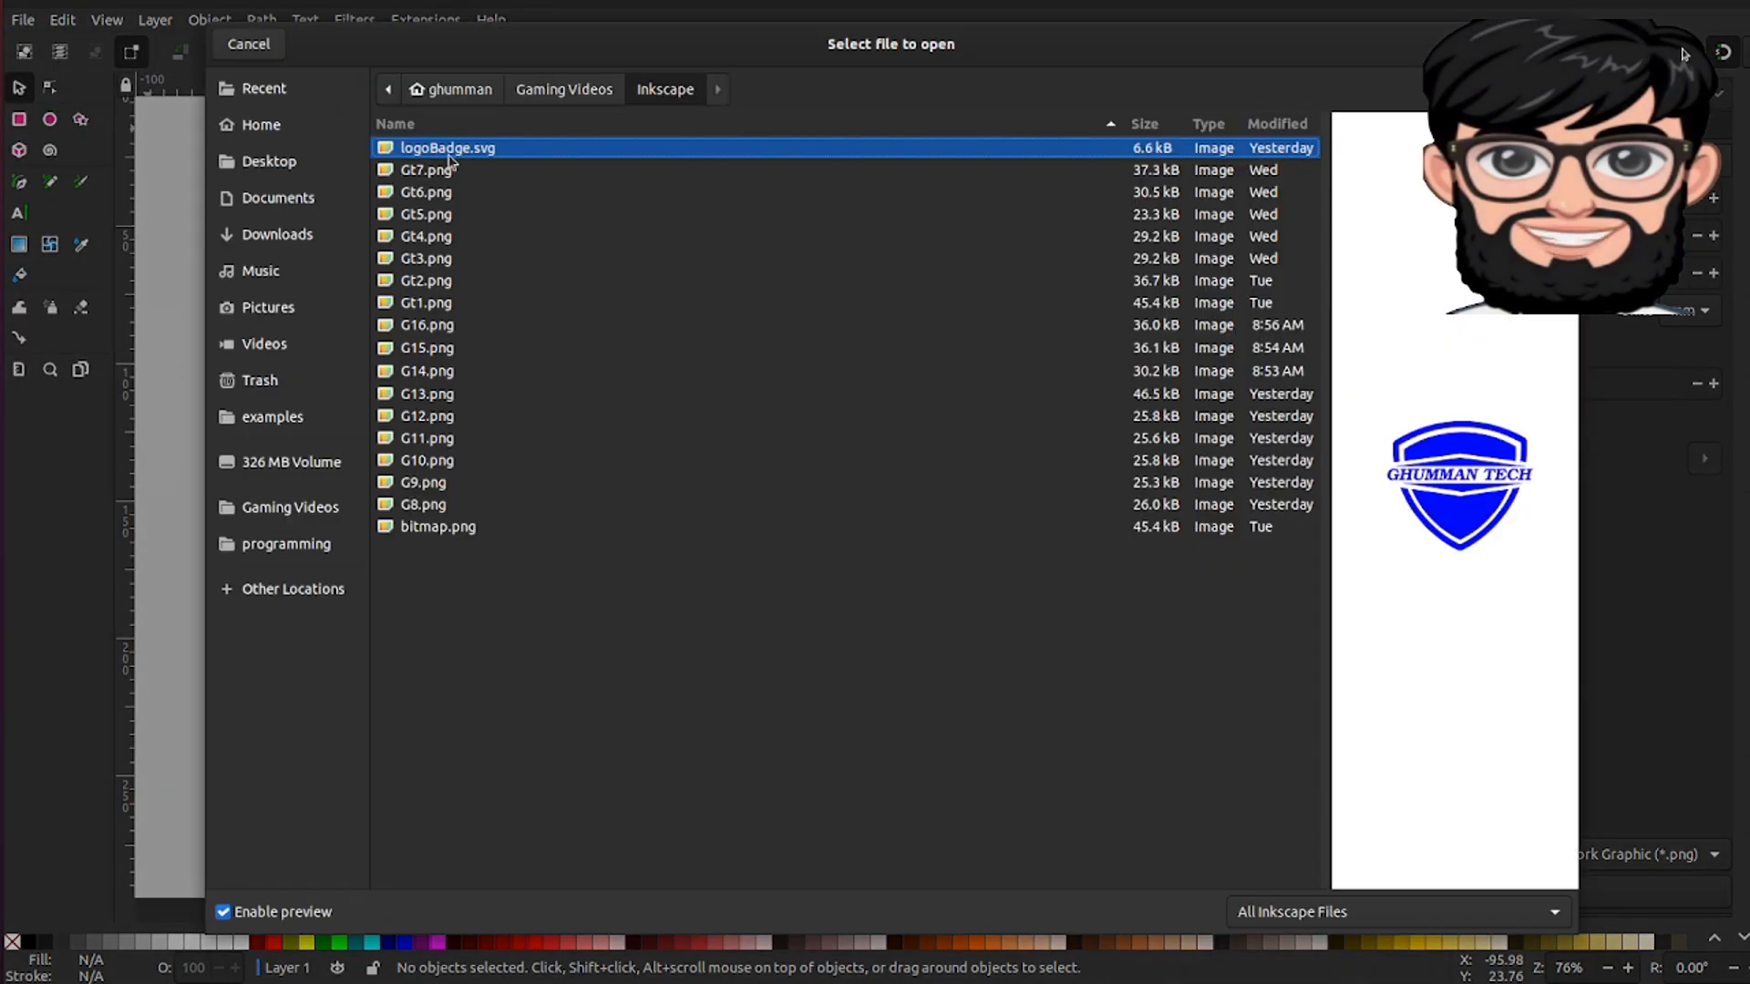
mouse_move(904, 661)
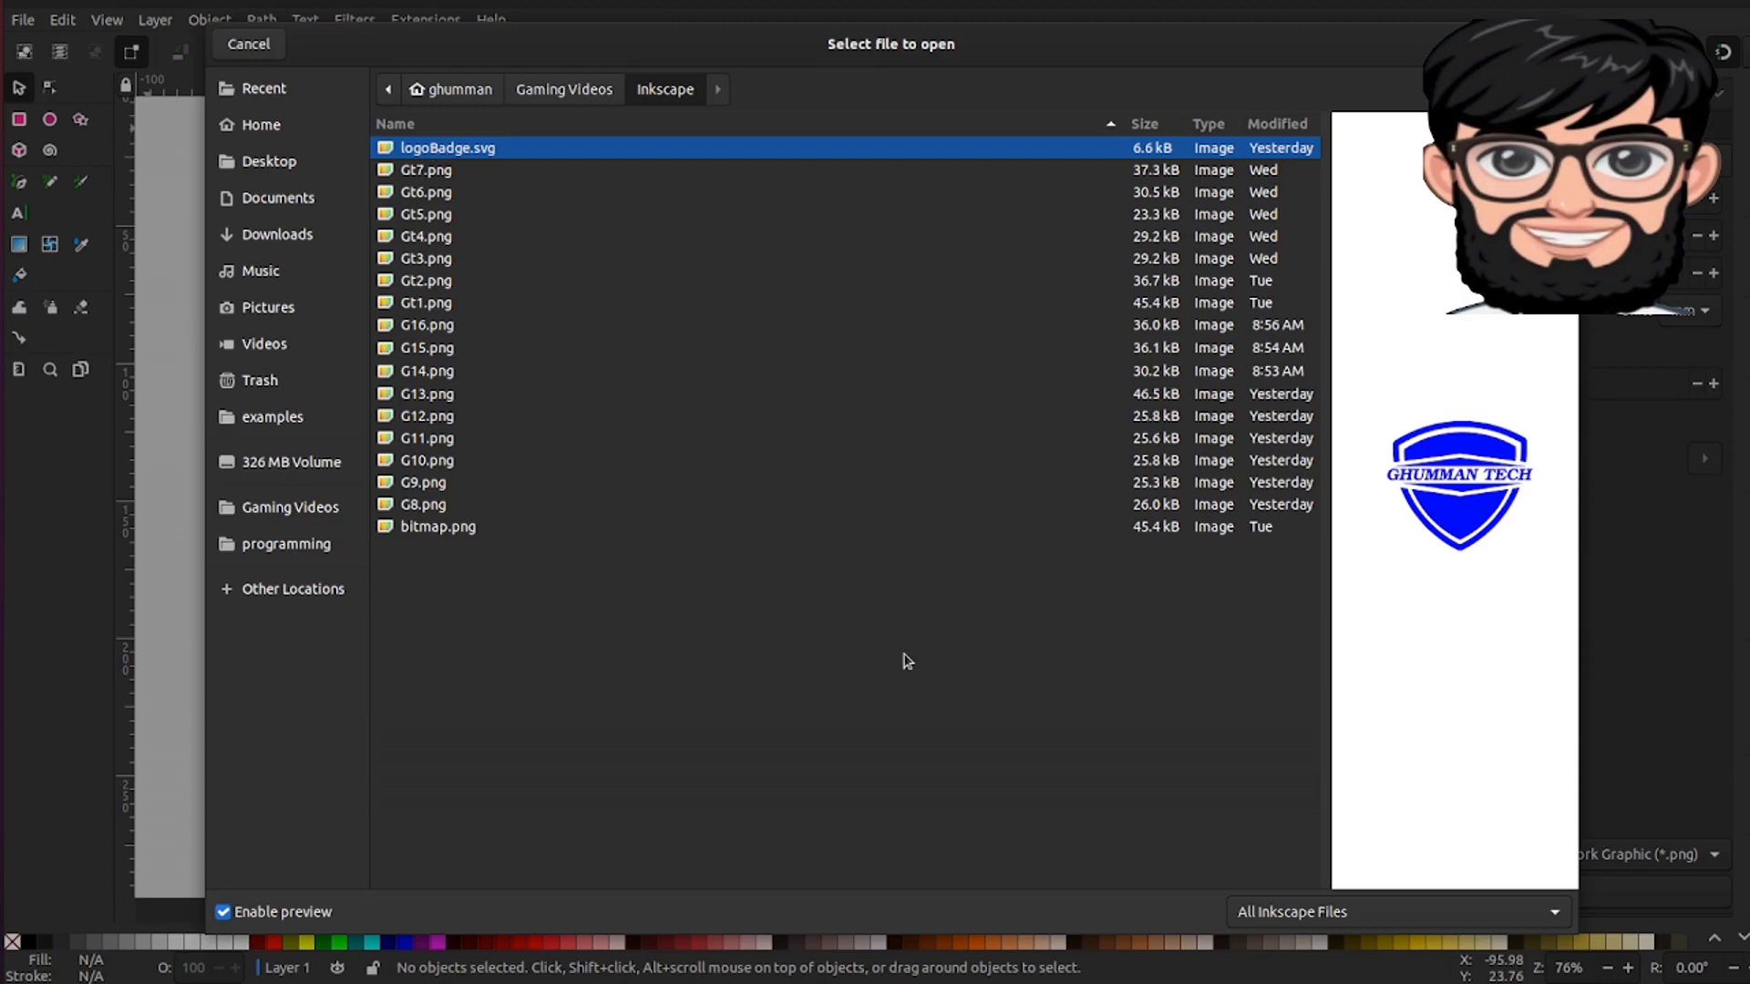
mouse_move(915, 627)
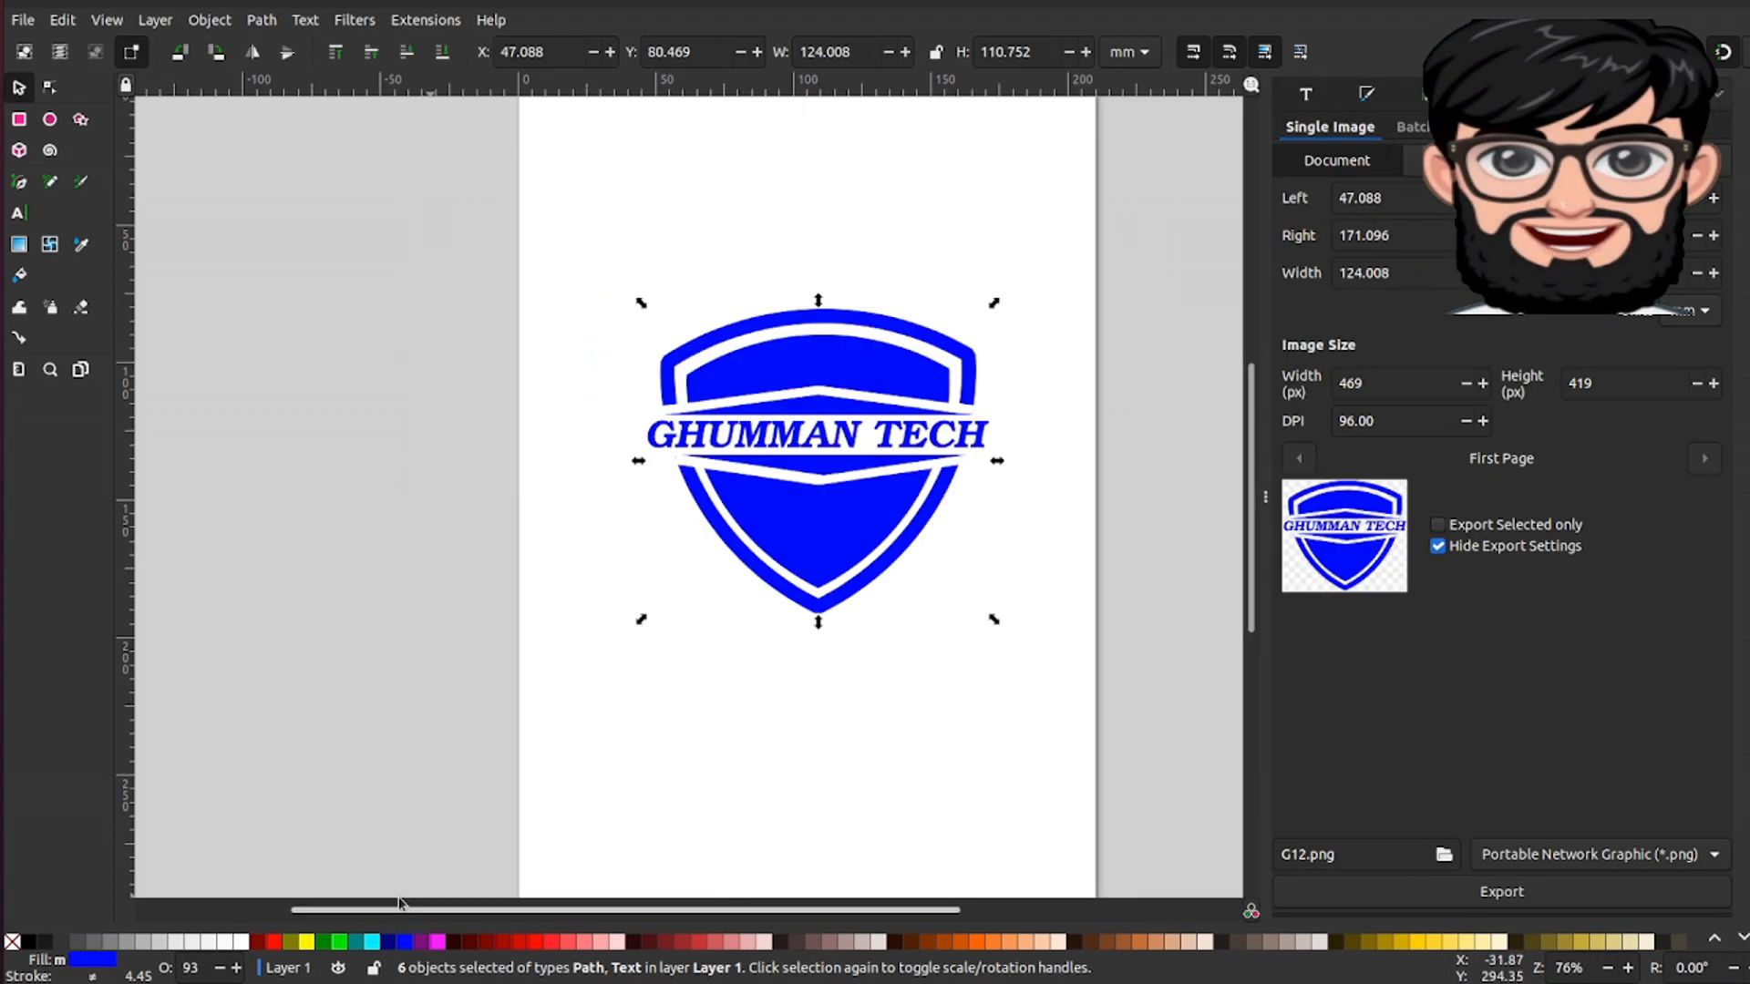
mouse_move(277, 945)
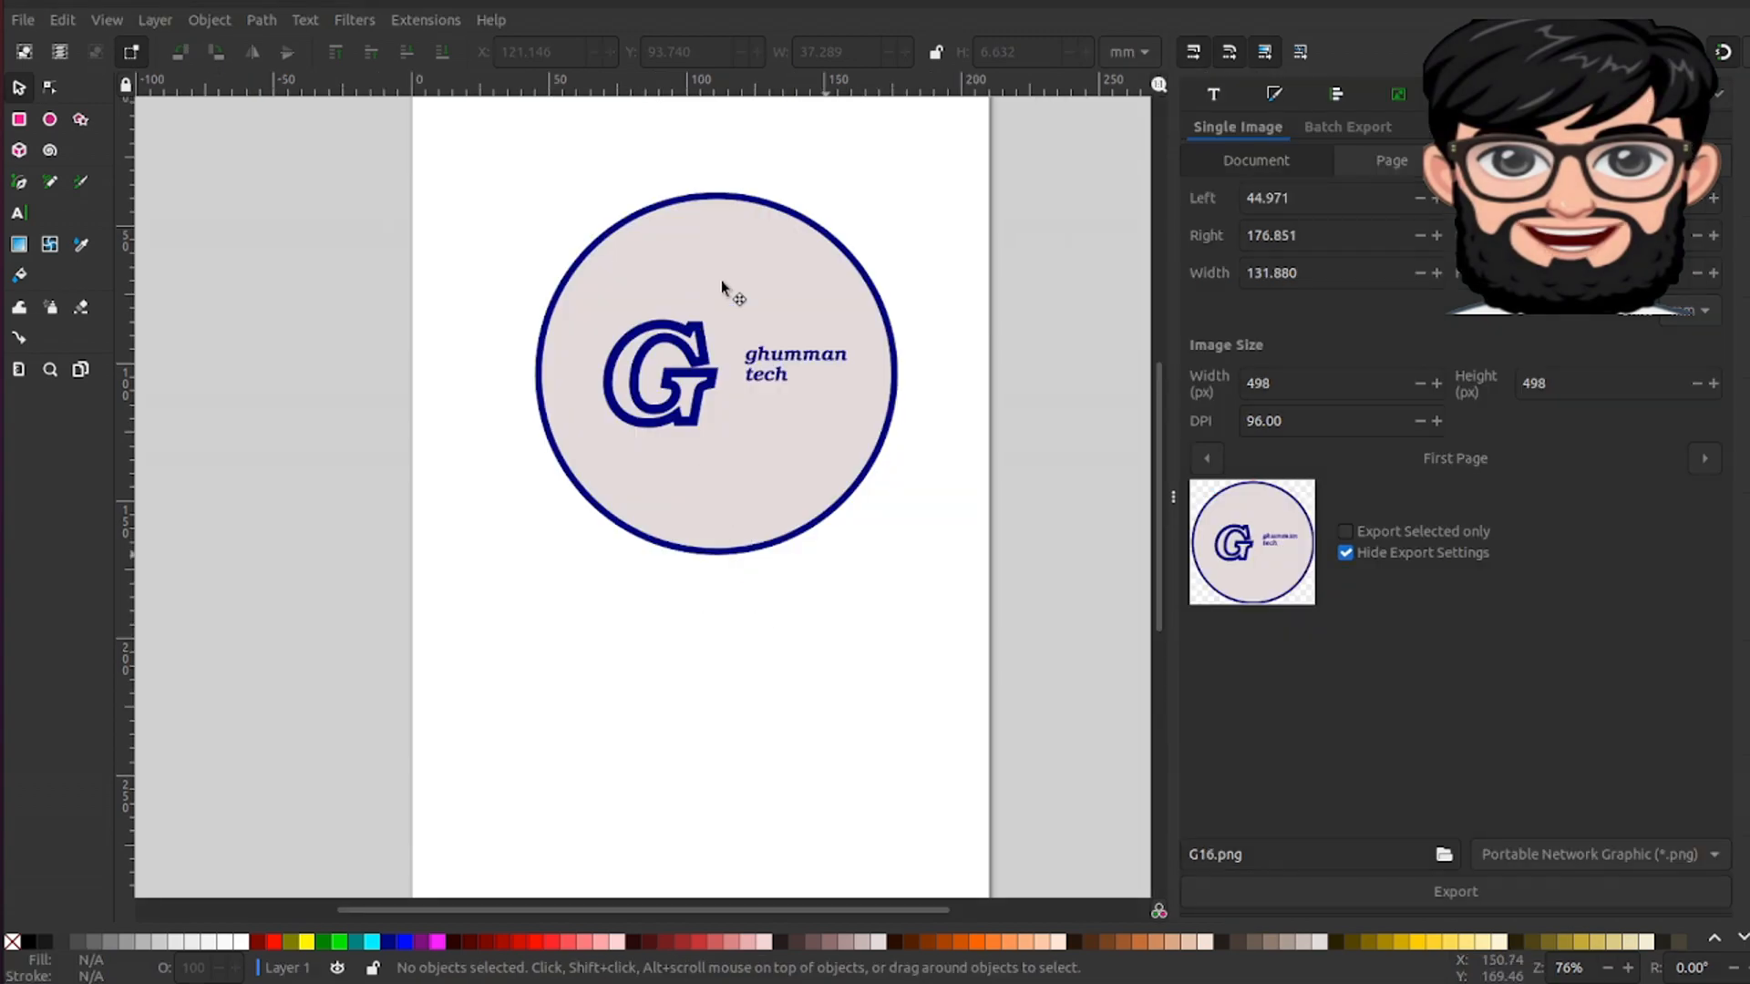
Step: Select the pasted white G inside the red badge and switch it to rotate handles
left_click(658, 374)
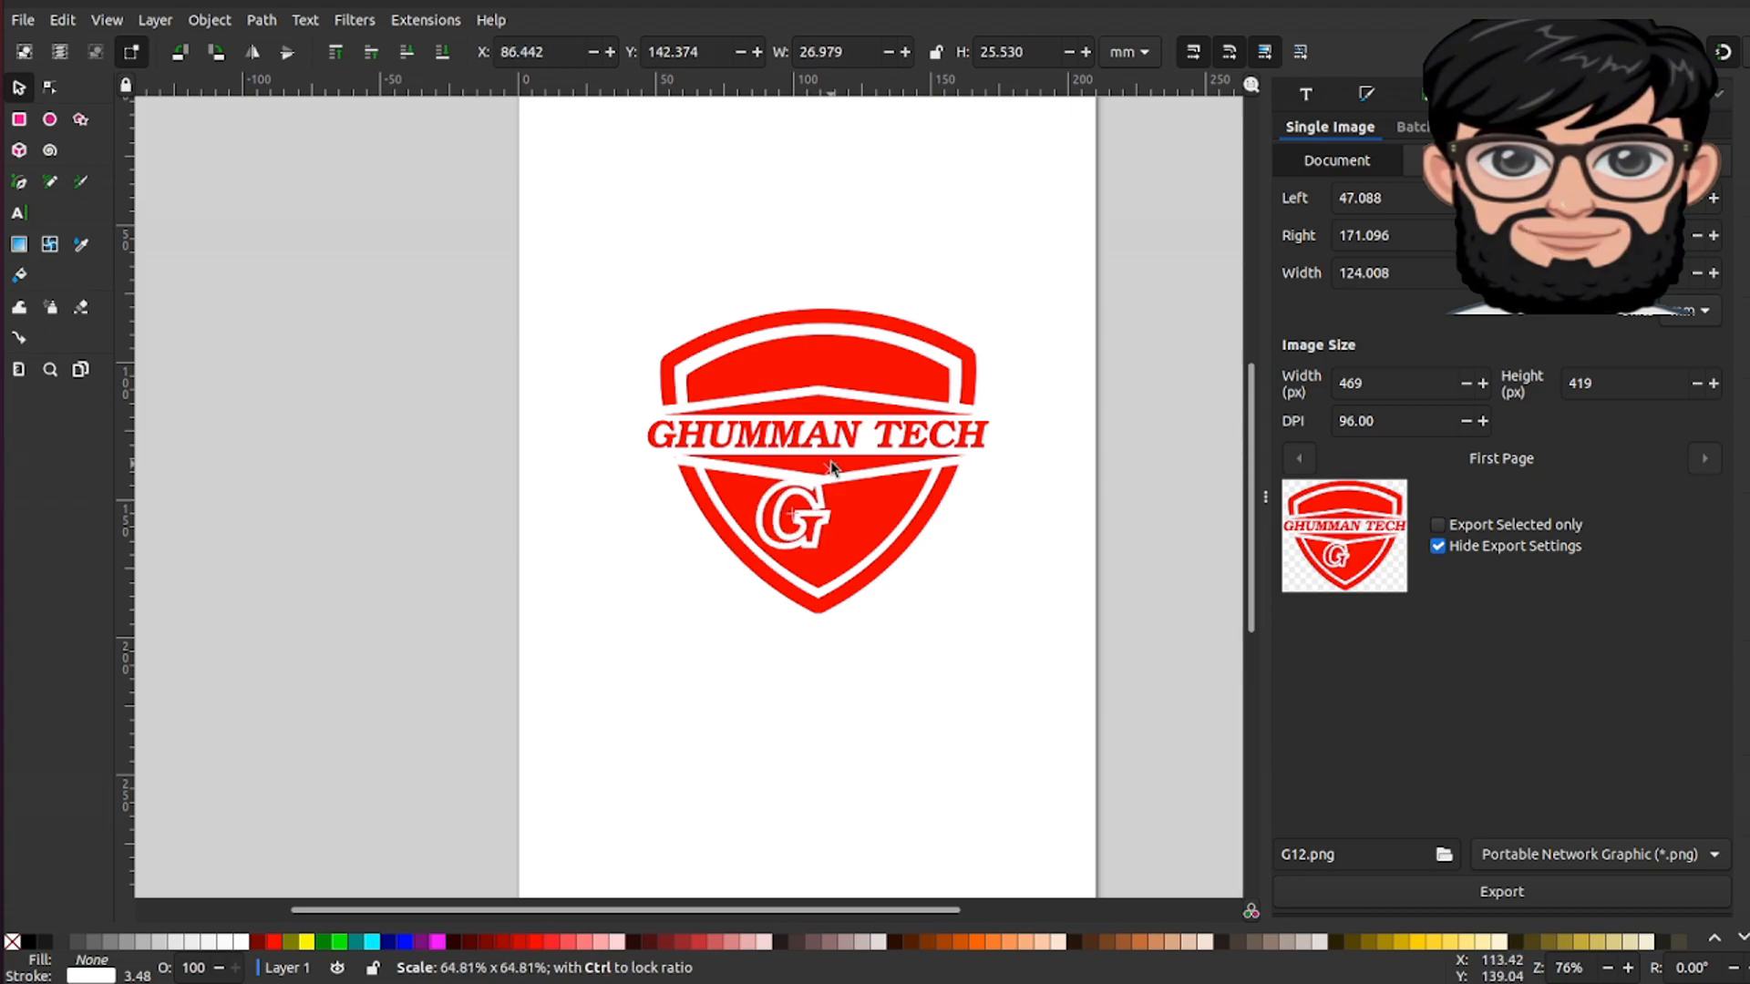
left_click(792, 516)
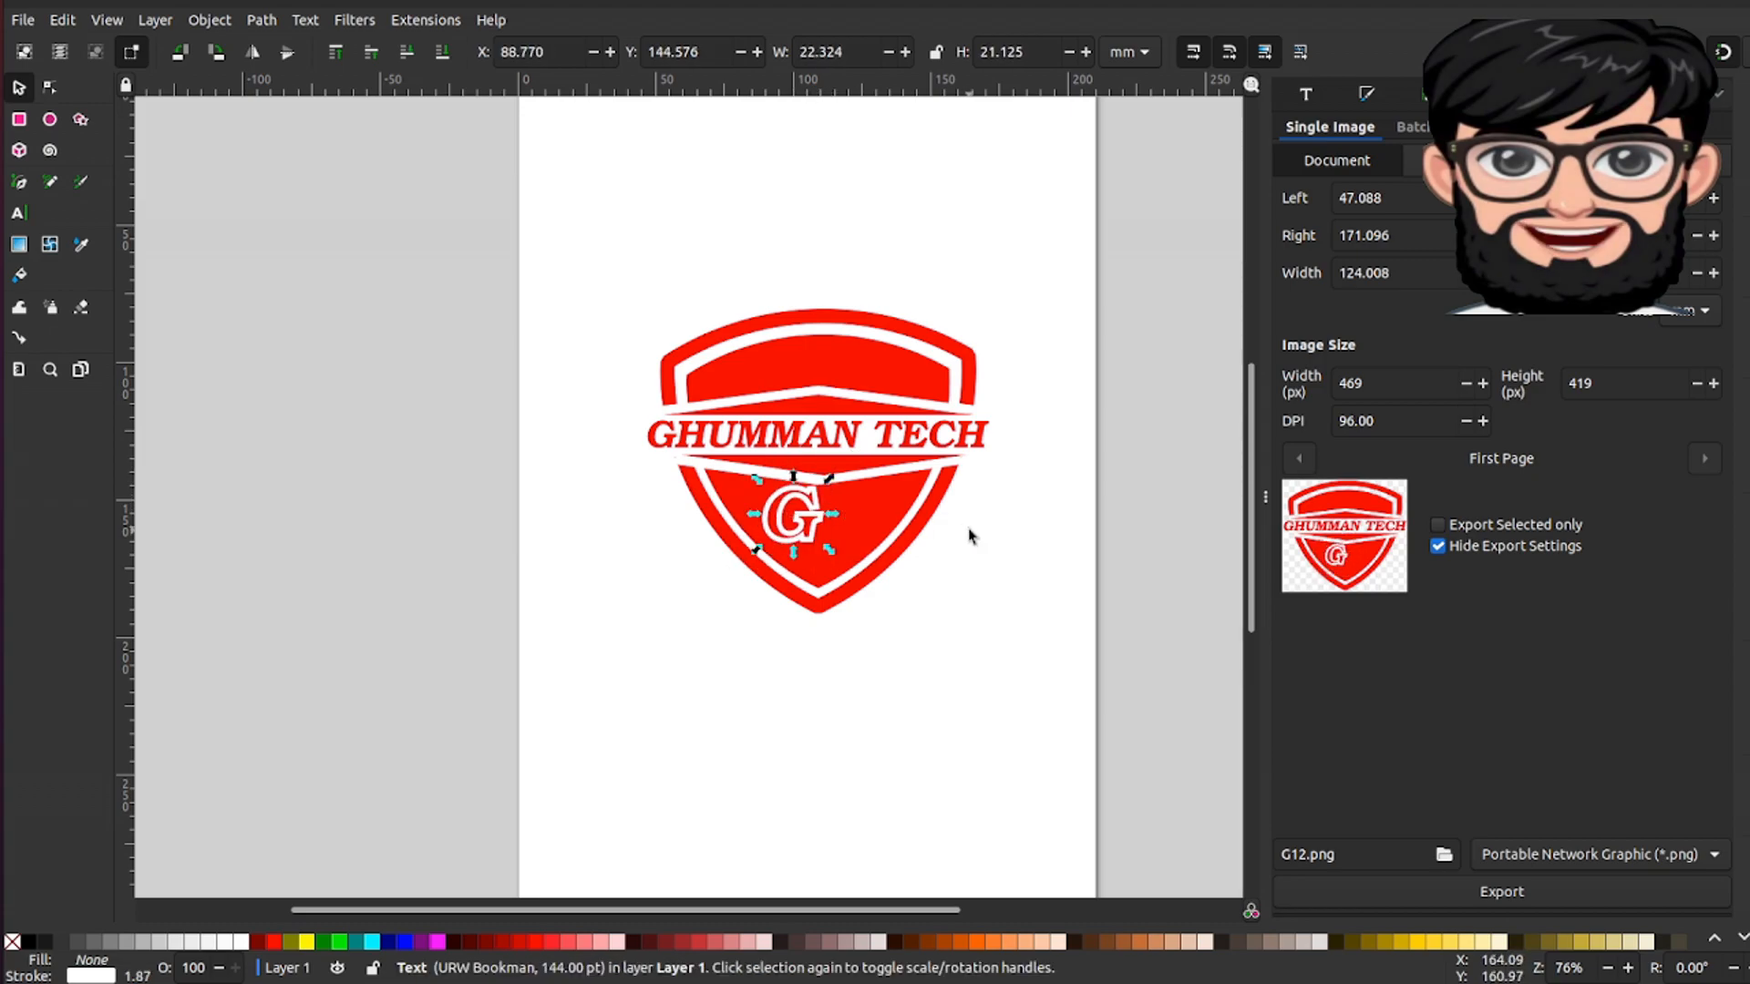